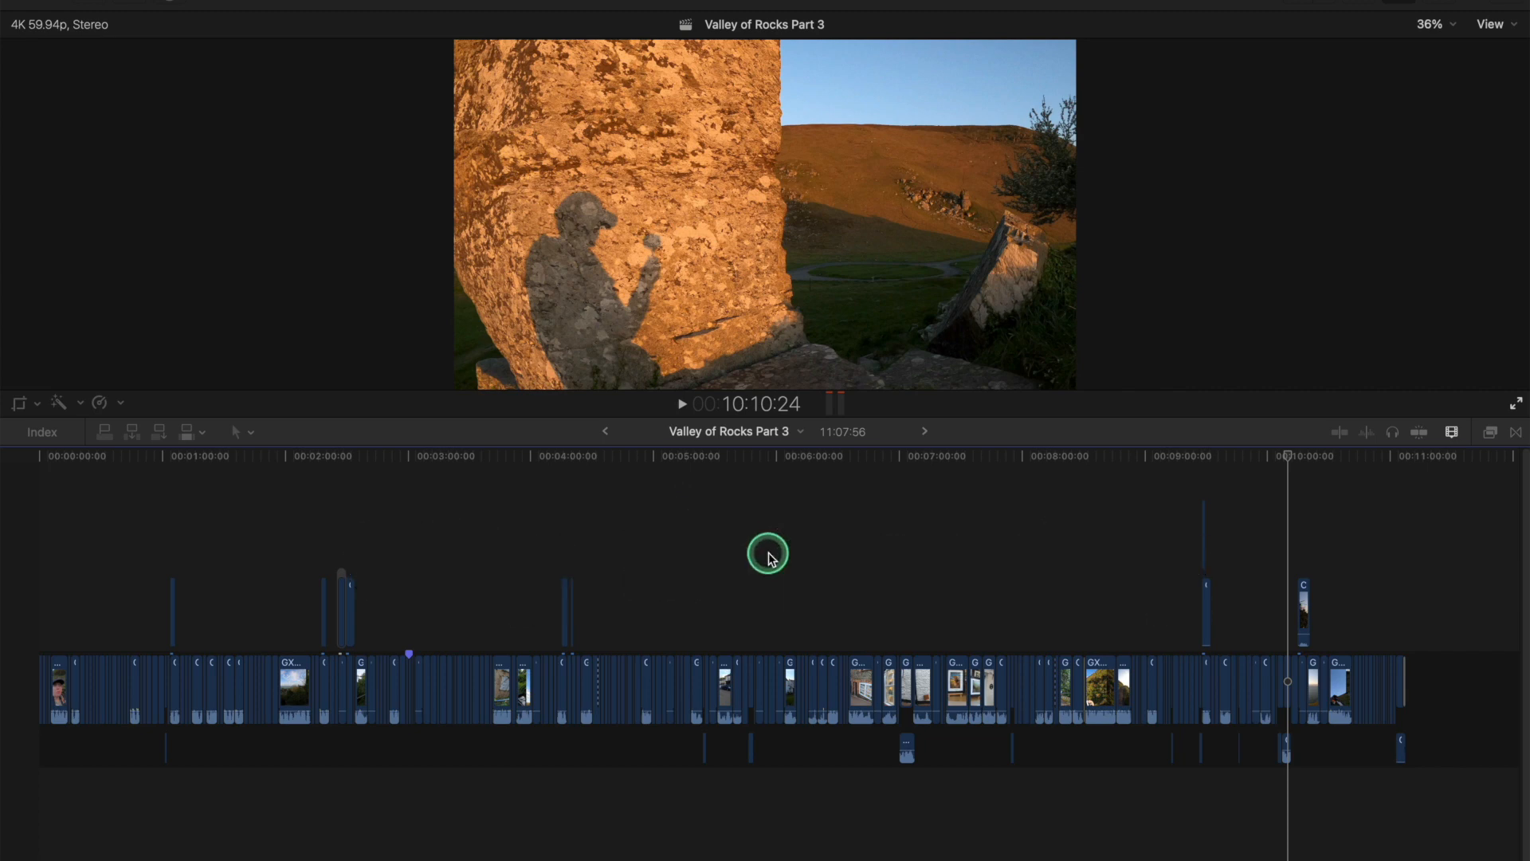
{"action": "mouse_move", "coordinate": [644, 554]}
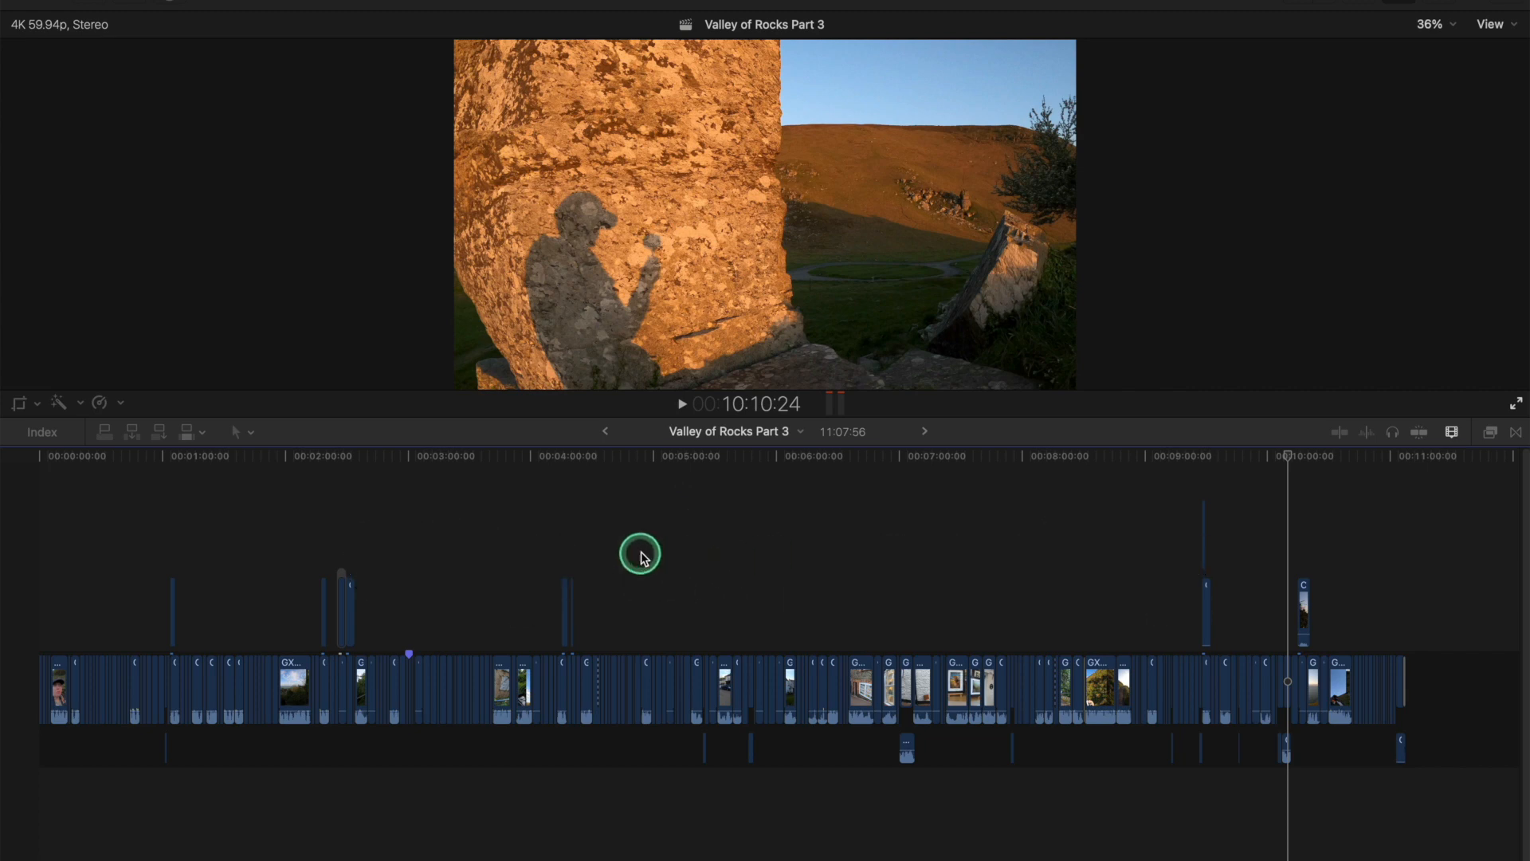
{"action": "mouse_move", "coordinate": [708, 570]}
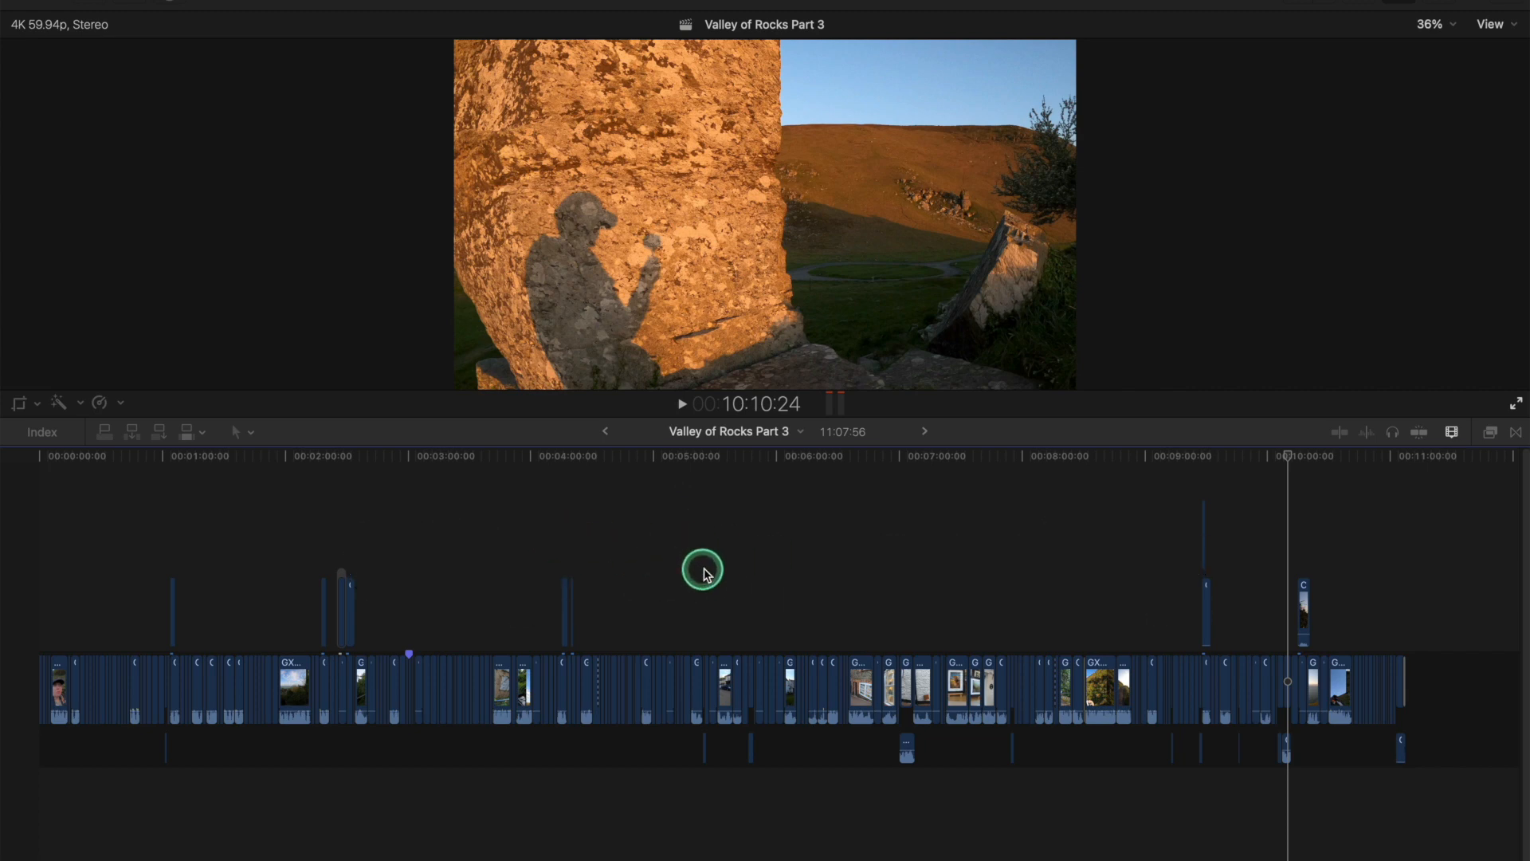
{"action": "mouse_move", "coordinate": [856, 580]}
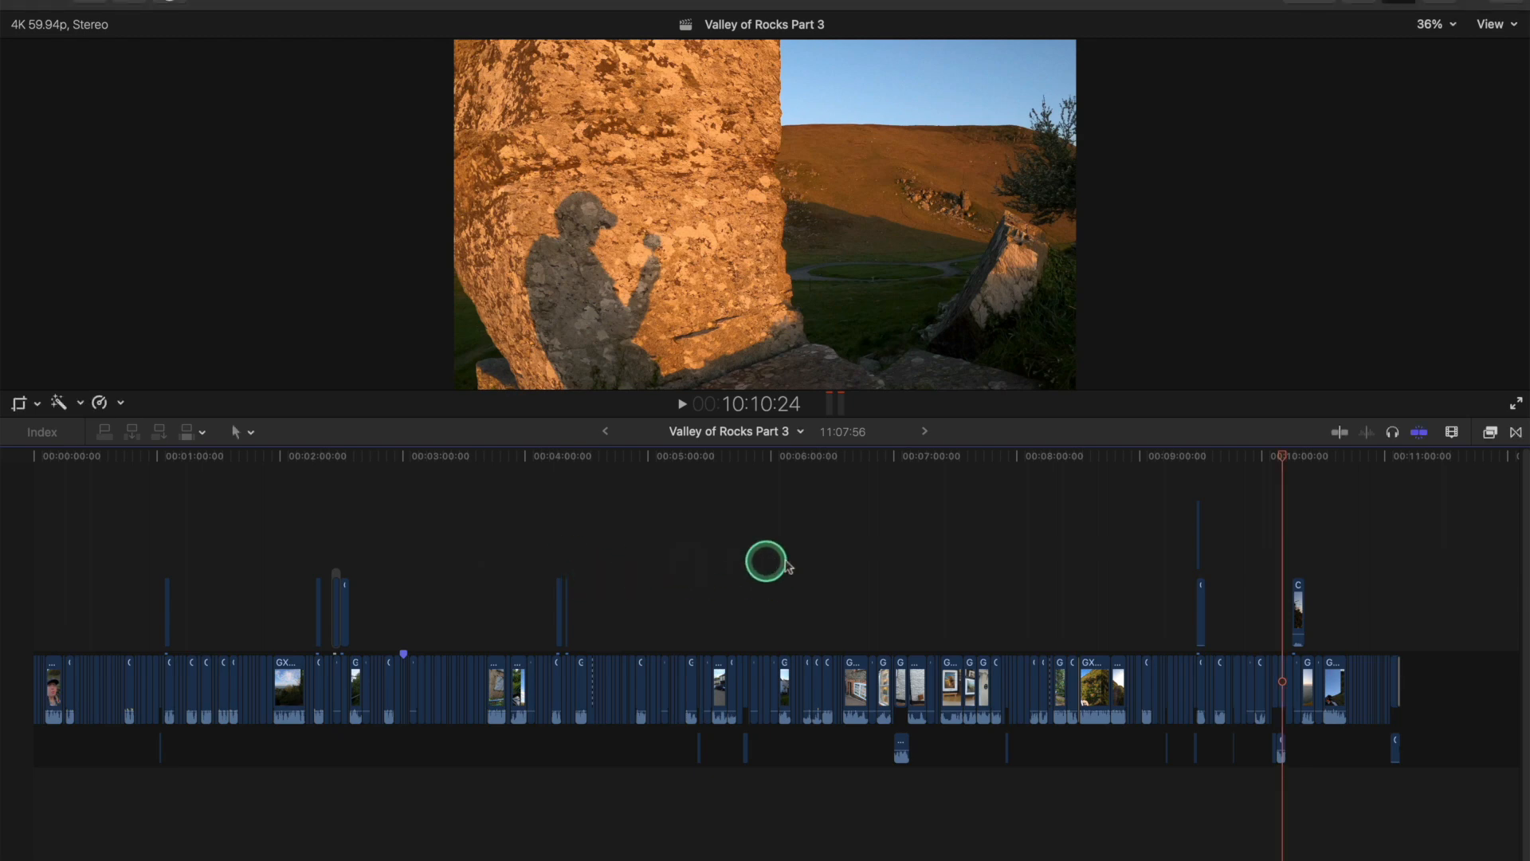
Step: Jump the playhead through four minutes, the end, six minutes, settling near 3:24 on the signboard shot
{"action": "left_click", "coordinate": [526, 455]}
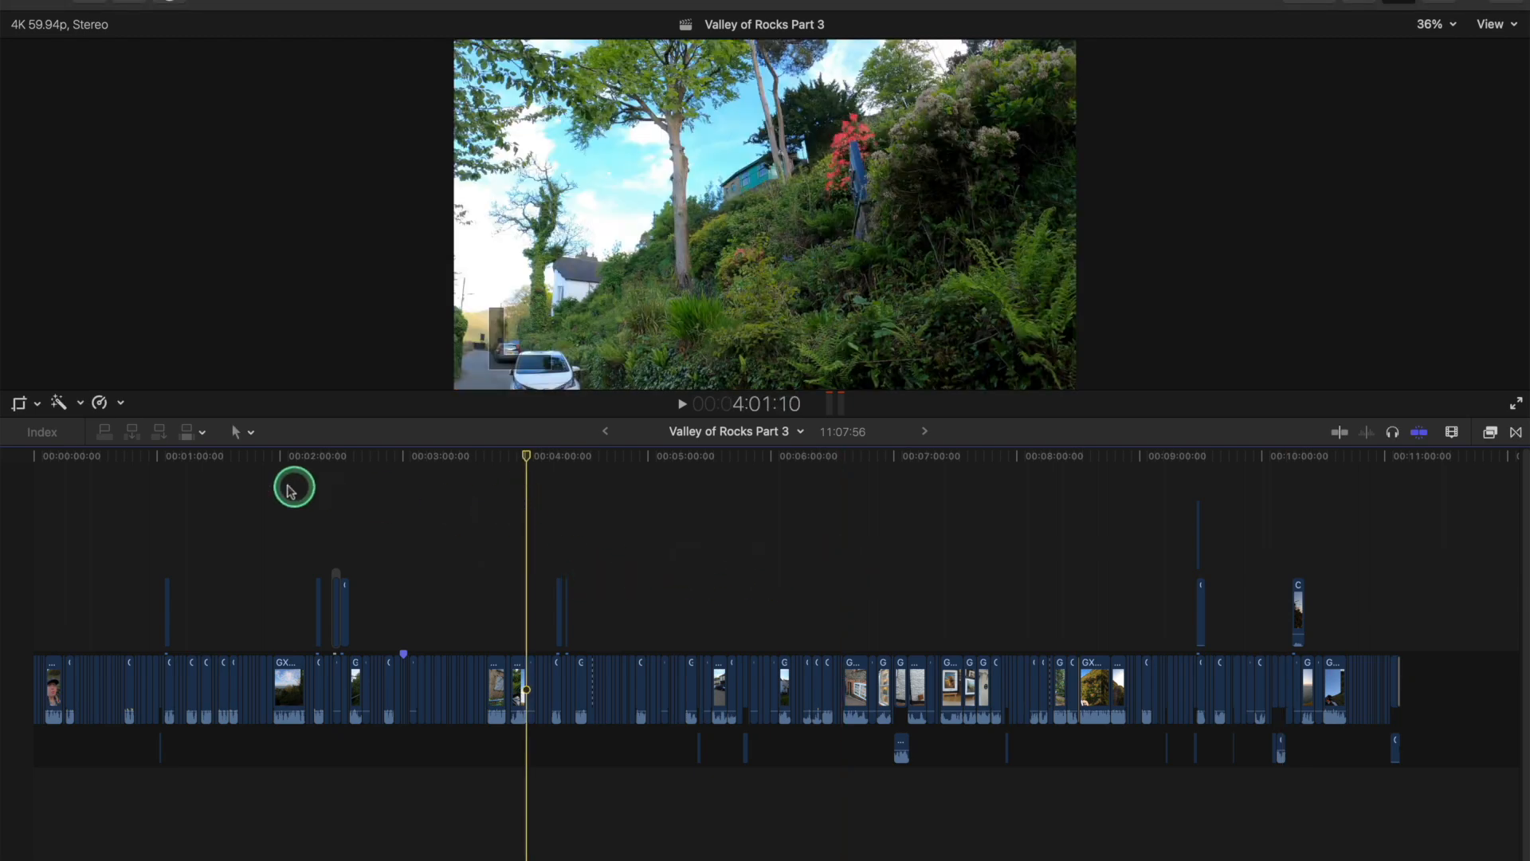
{"action": "left_click", "coordinate": [236, 455]}
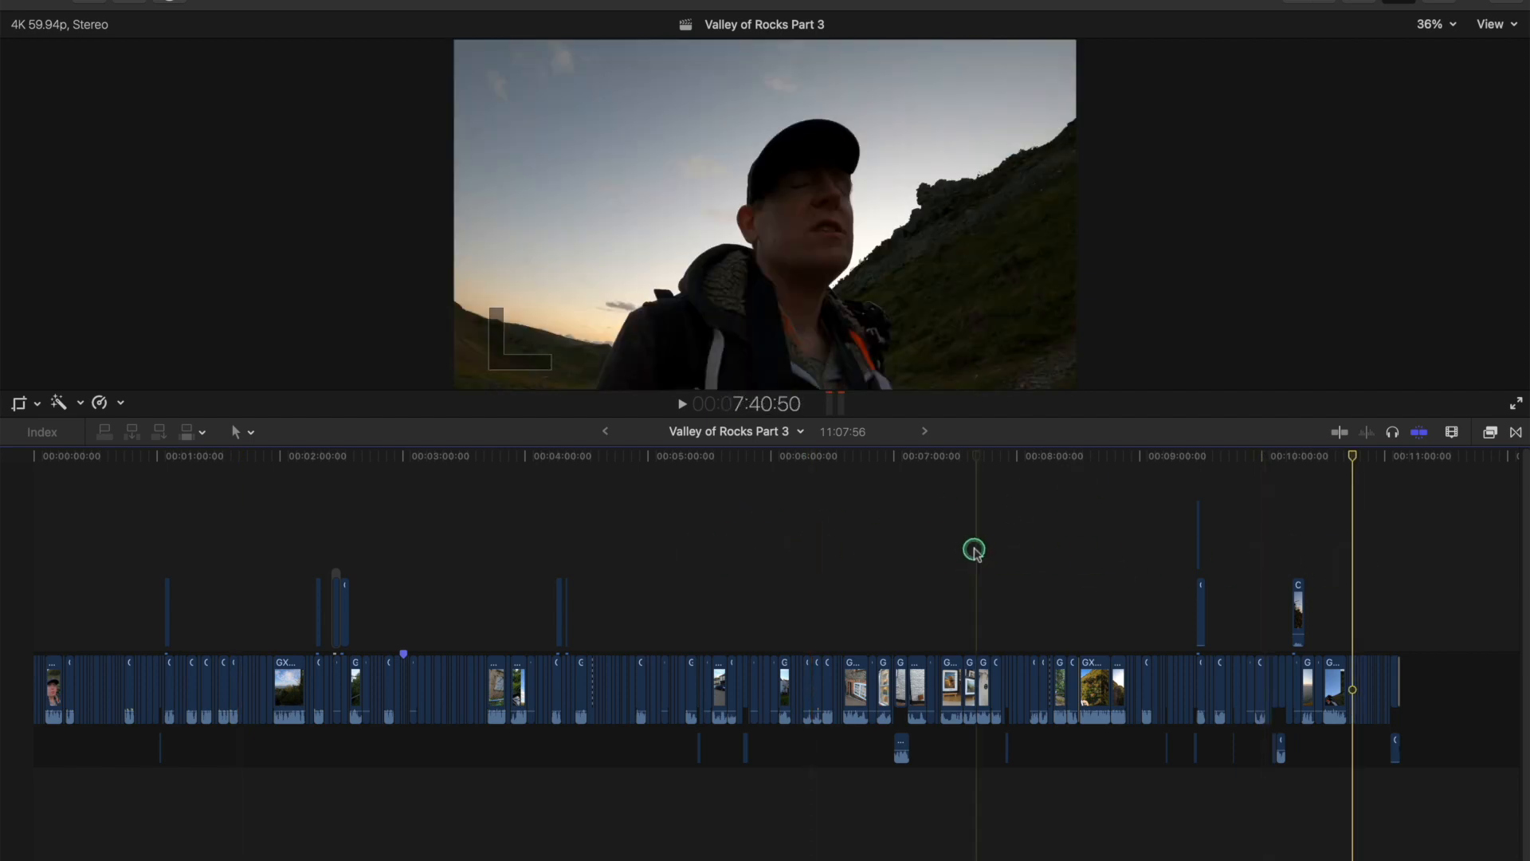
{"action": "left_click", "coordinate": [791, 470]}
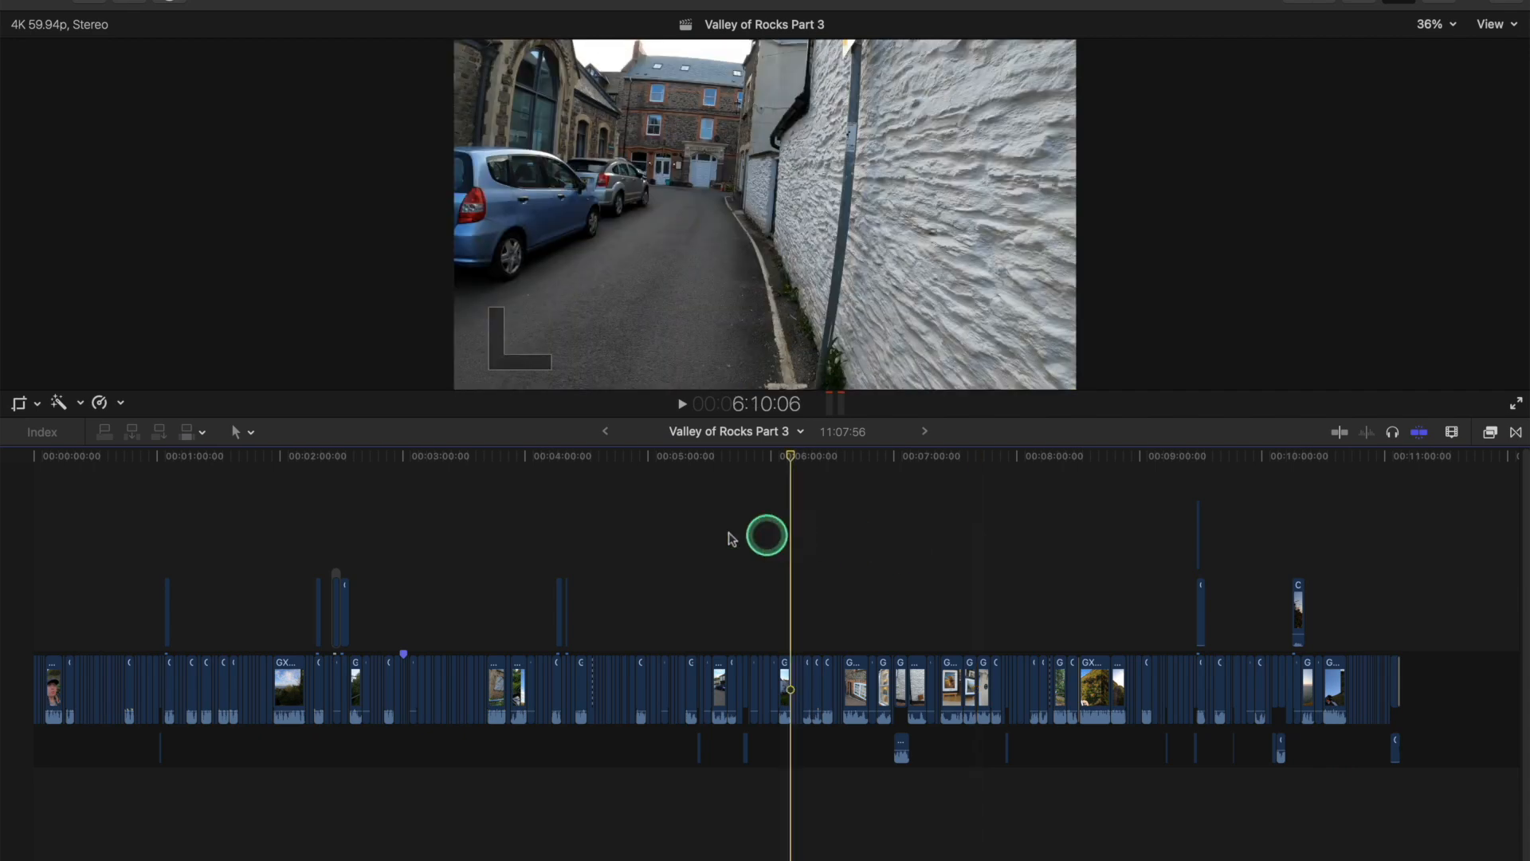
{"action": "left_click", "coordinate": [450, 456]}
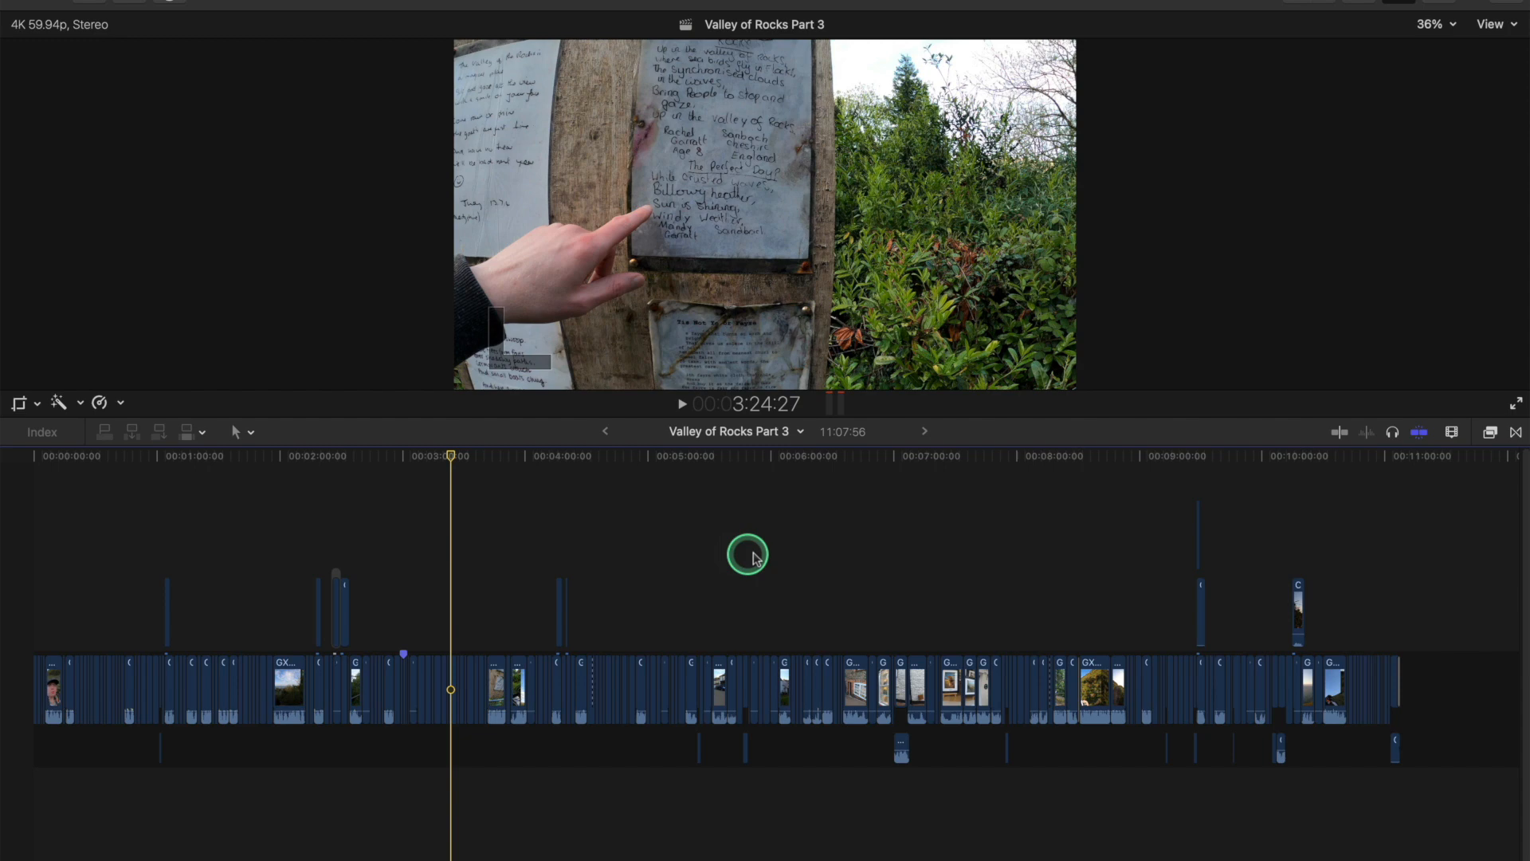
{"action": "mouse_move", "coordinate": [824, 574]}
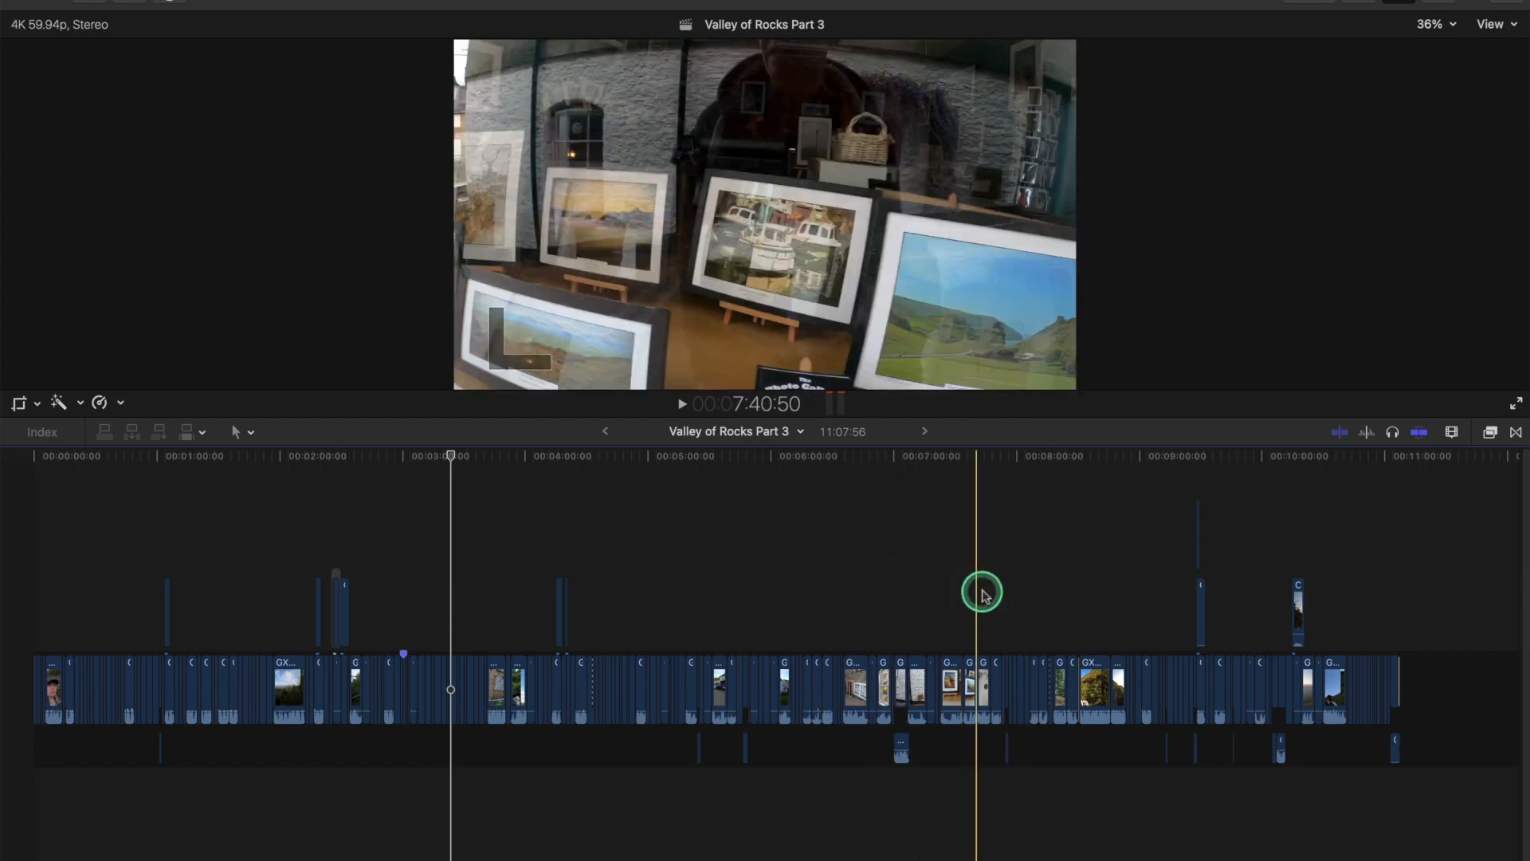
Step: Skim back and forth across the timeline to preview the clips
{"action": "left_click", "coordinate": [908, 590]}
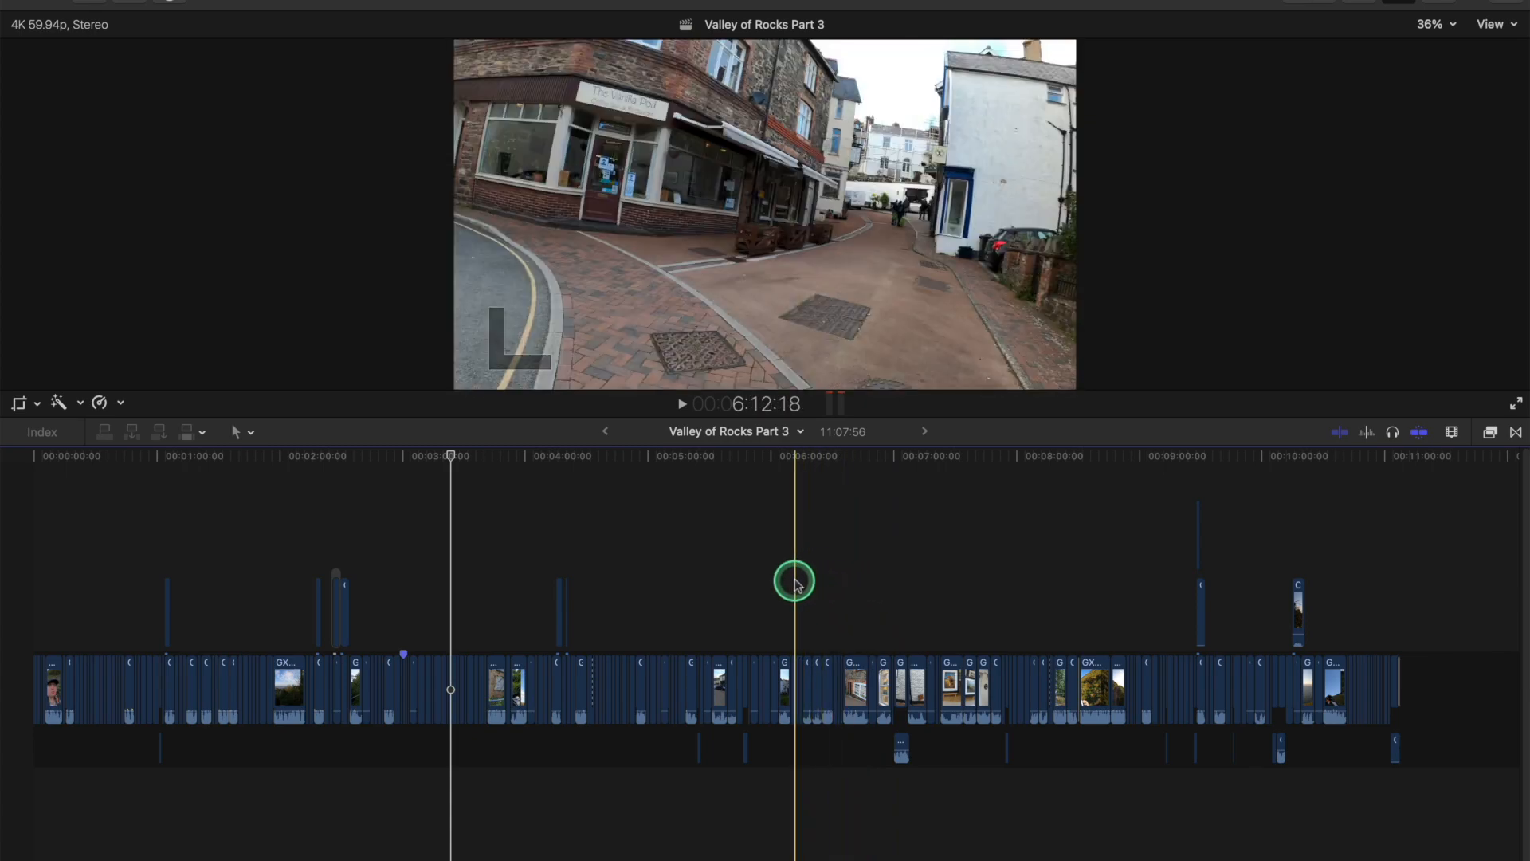
{"action": "left_click", "coordinate": [619, 579]}
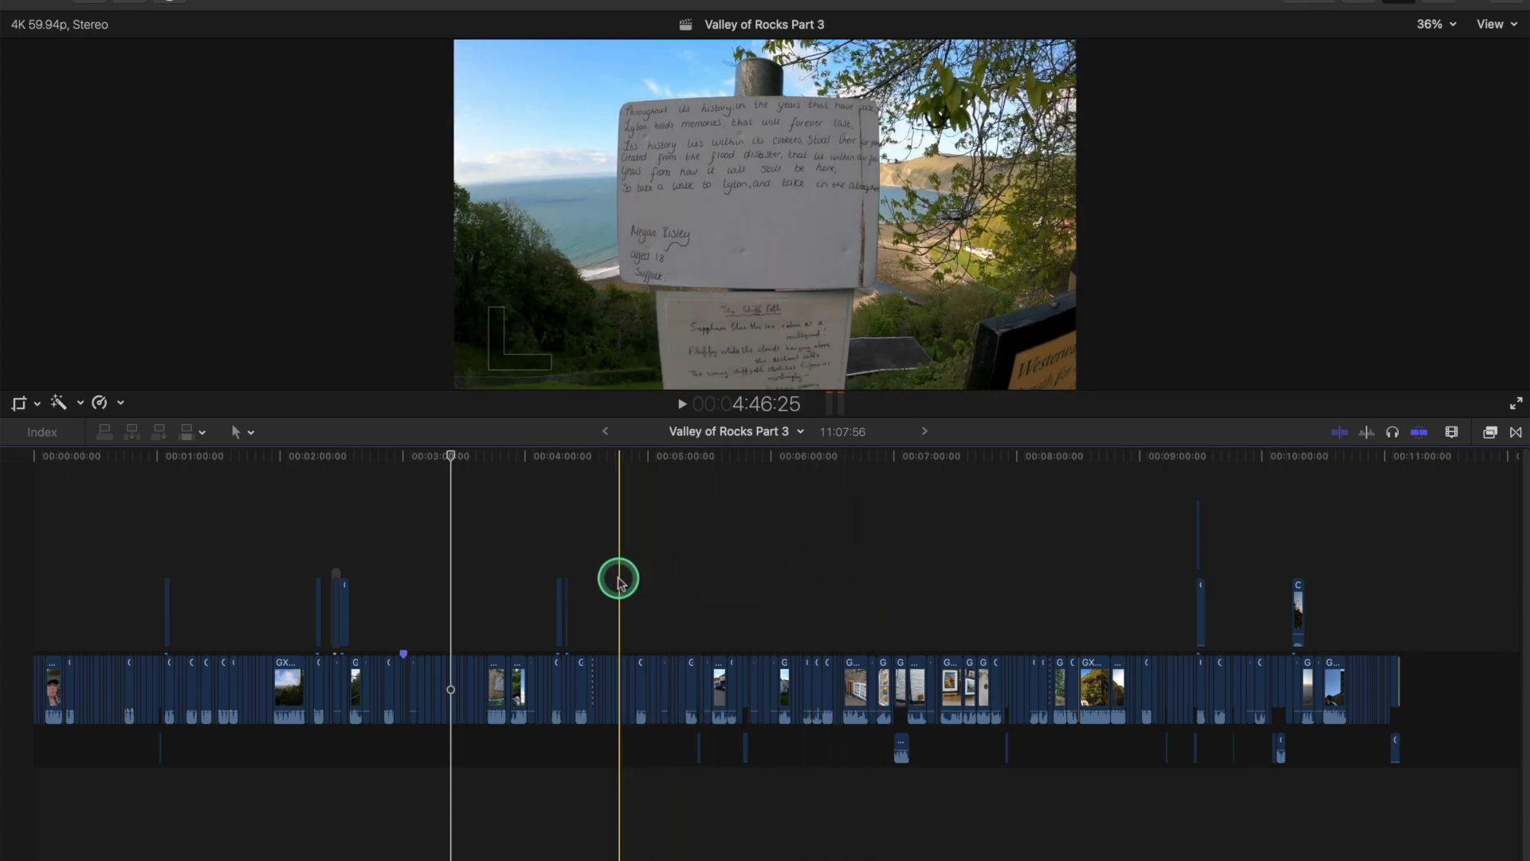
{"action": "left_click_drag", "start_coordinate": [617, 577], "coordinate": [410, 577]}
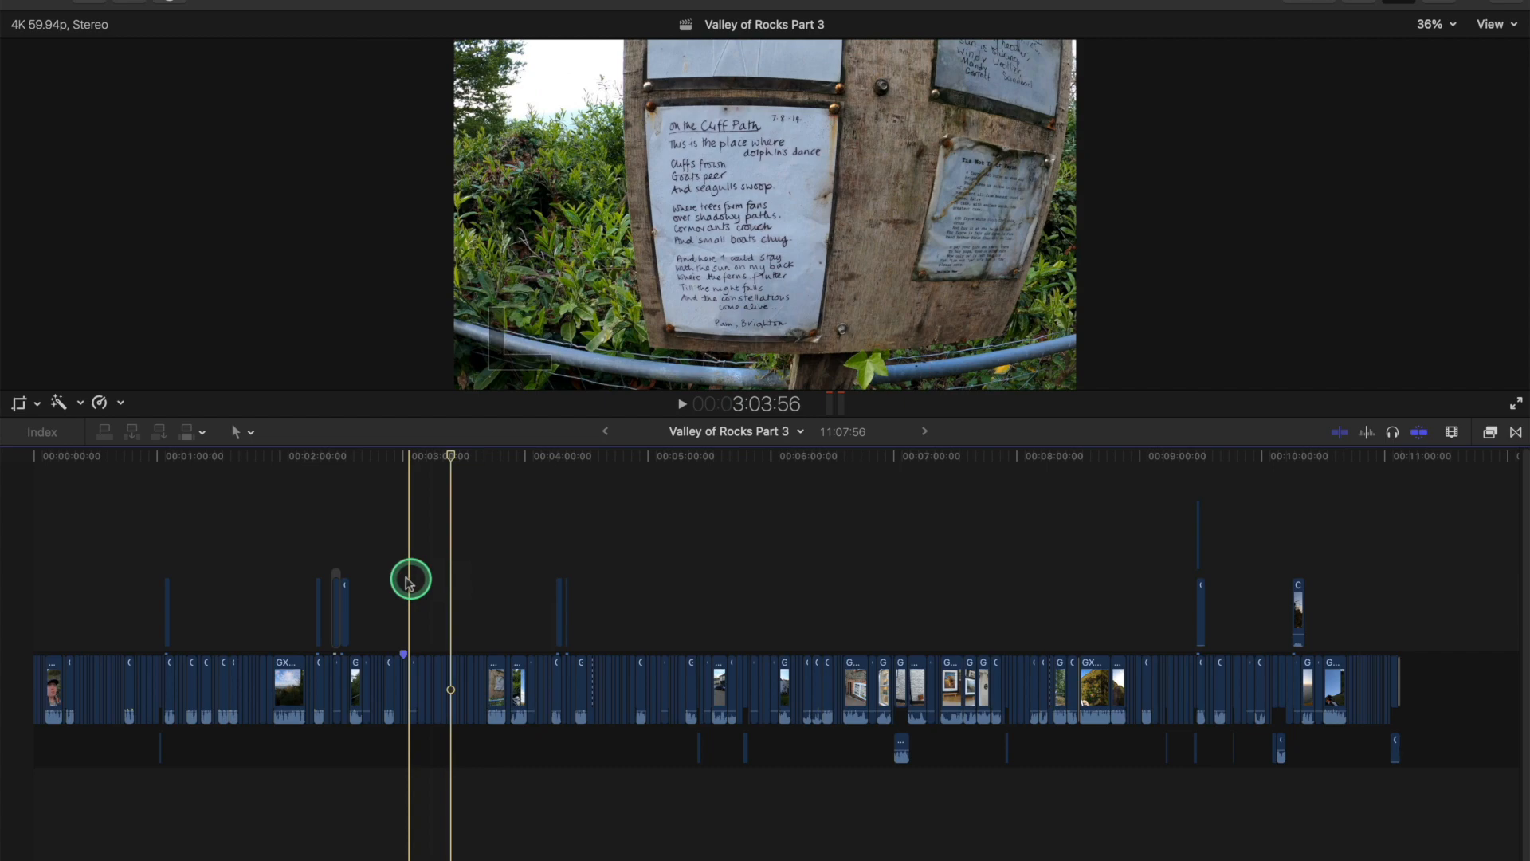
{"action": "left_click", "coordinate": [273, 587]}
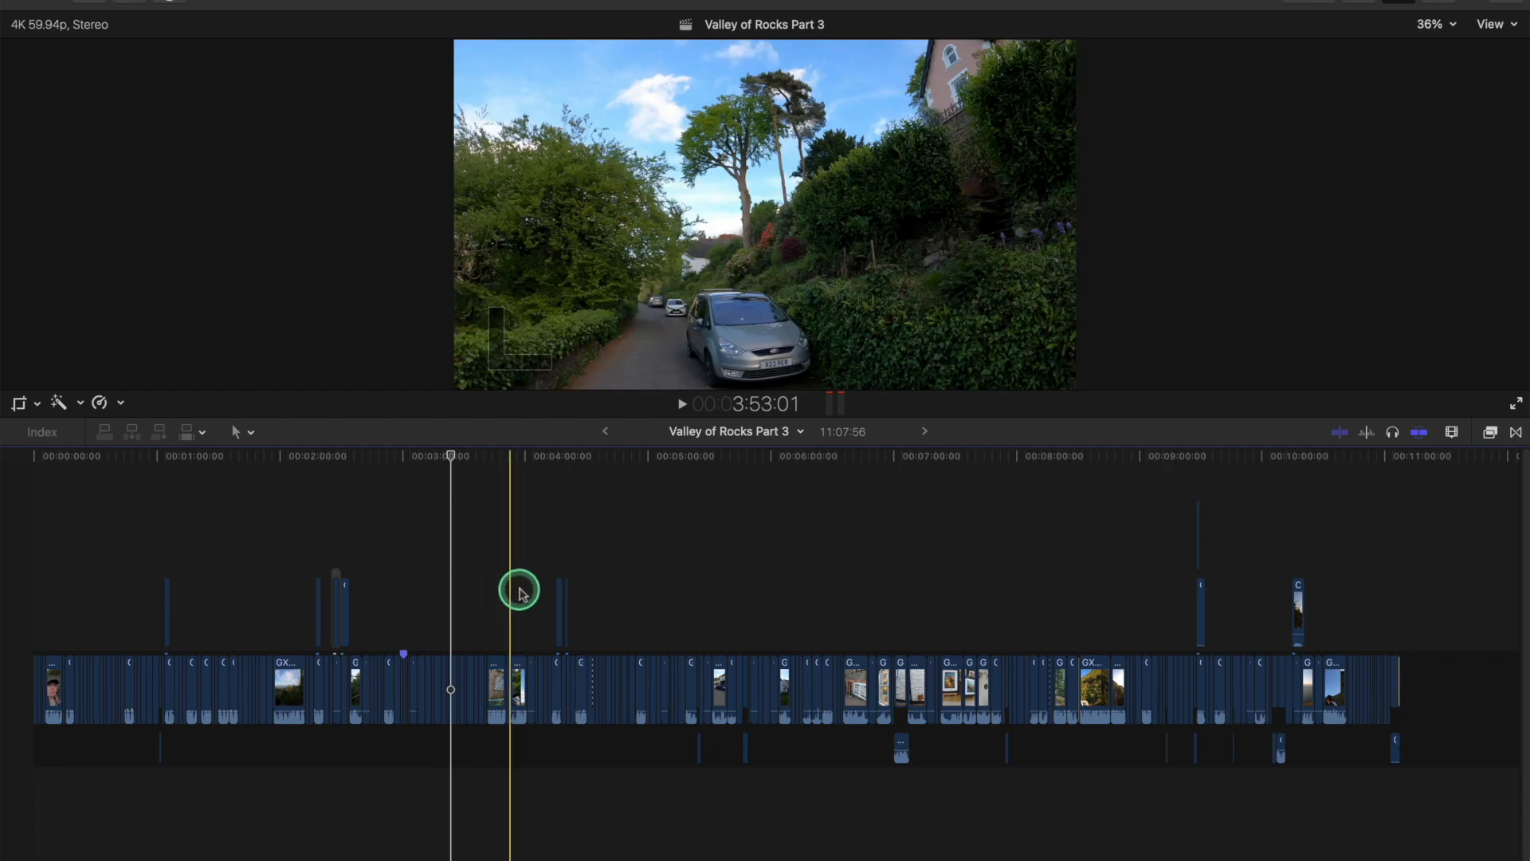
{"action": "left_click", "coordinate": [616, 591]}
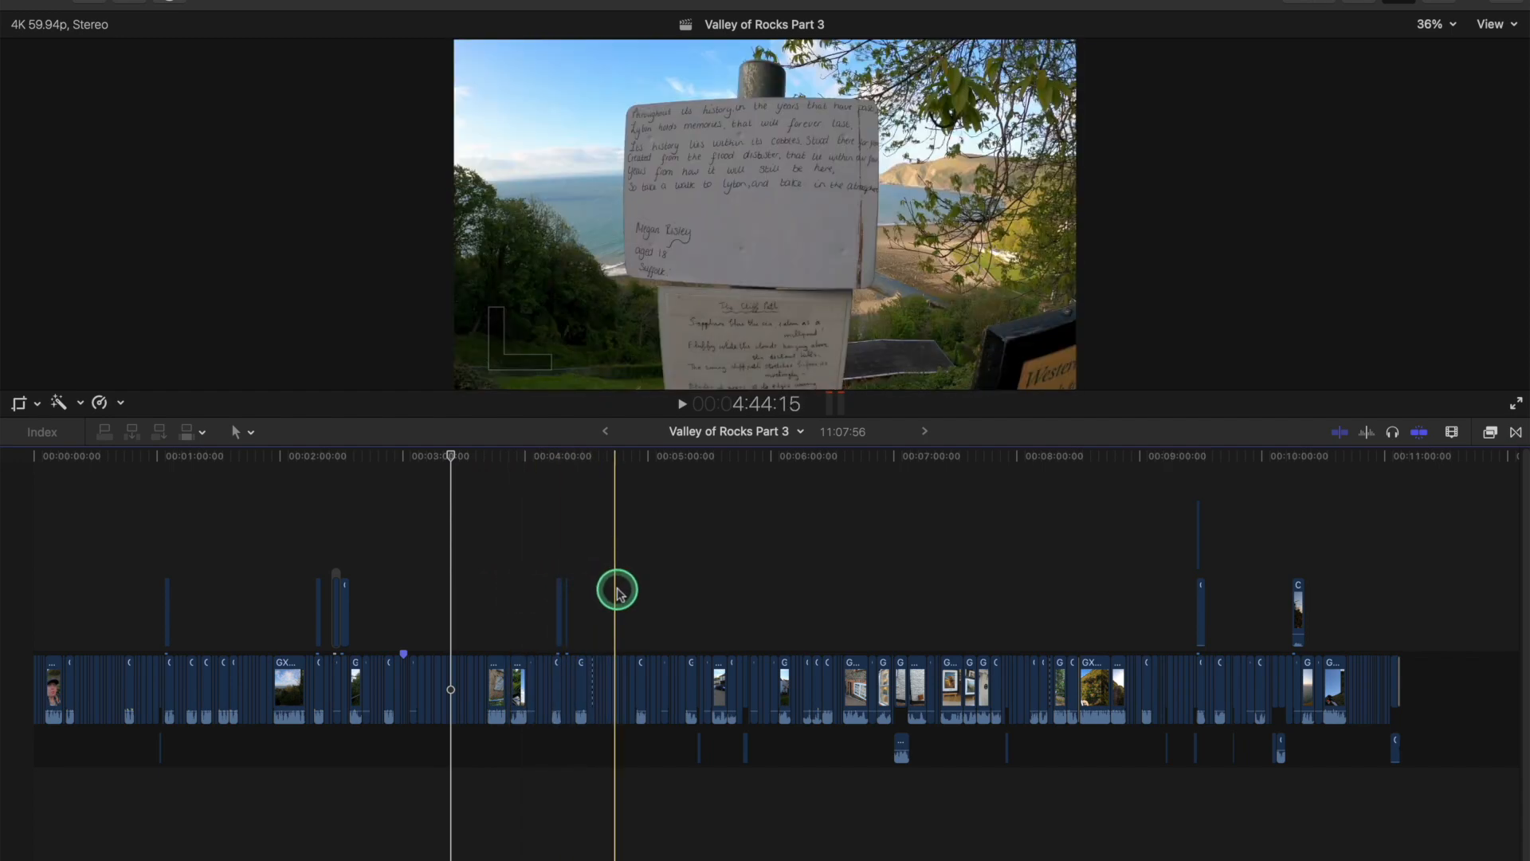
{"action": "left_click", "coordinate": [722, 595]}
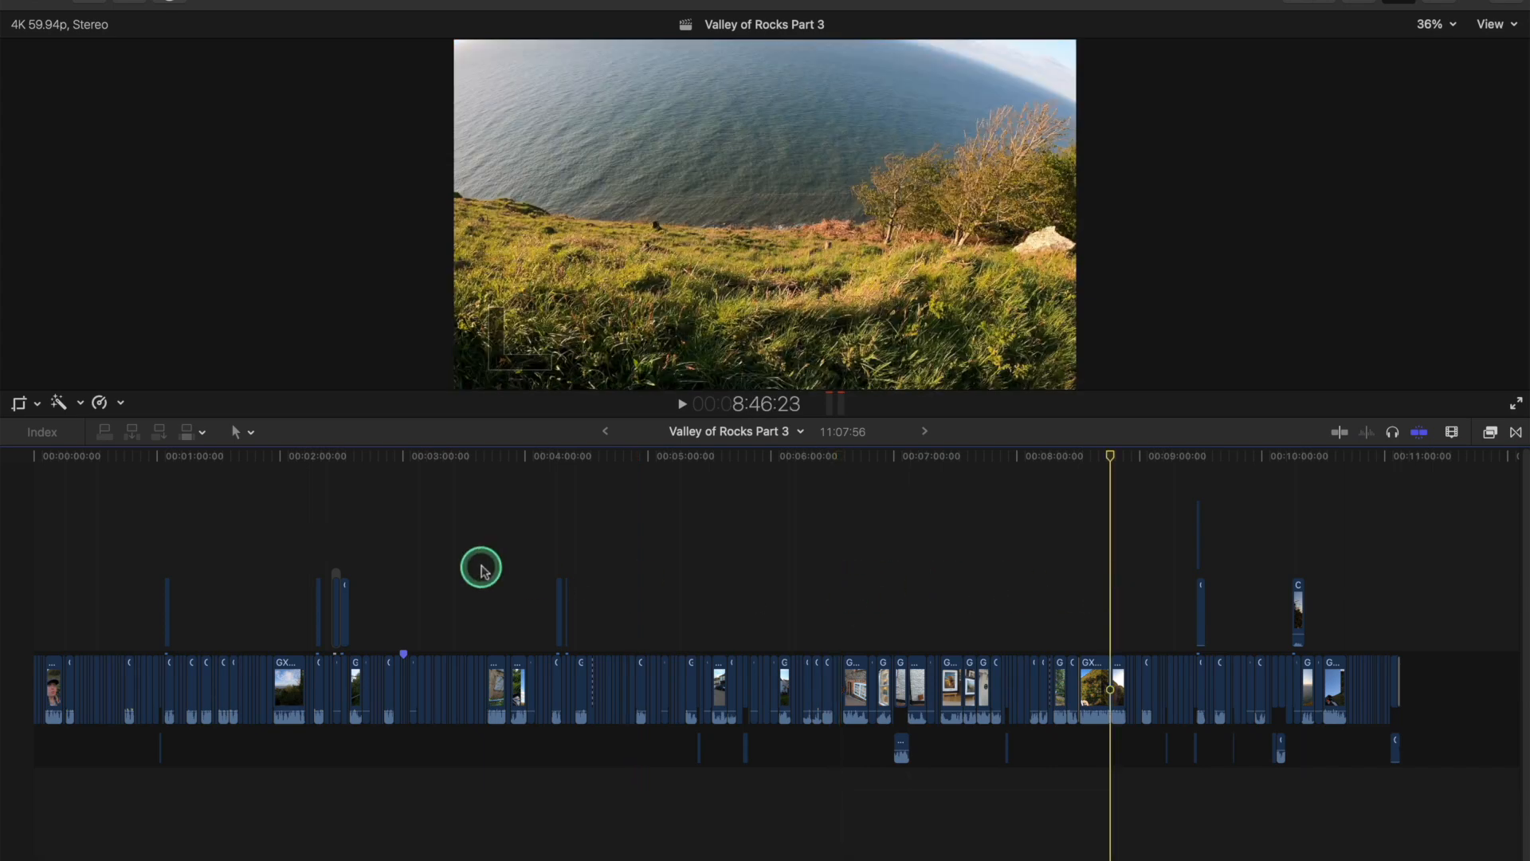
Step: With skimming off, park the playhead near 5:27 on the village street shot
{"action": "left_click", "coordinate": [485, 563]}
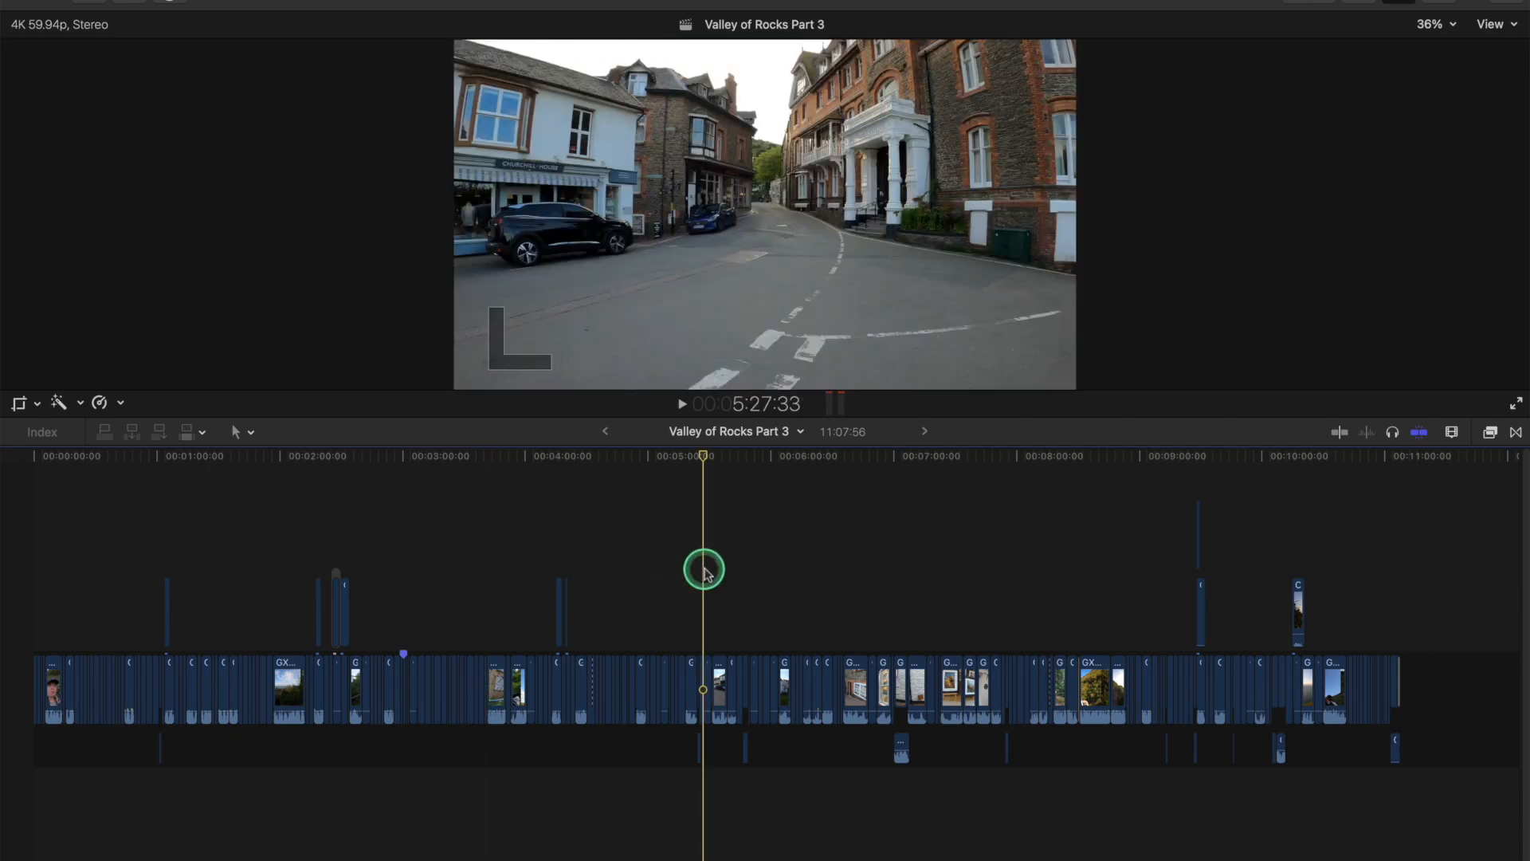
Step: Park the playhead near 7:23 on the shop-window shot and toggle skimming off with S
{"action": "left_click", "coordinate": [946, 589]}
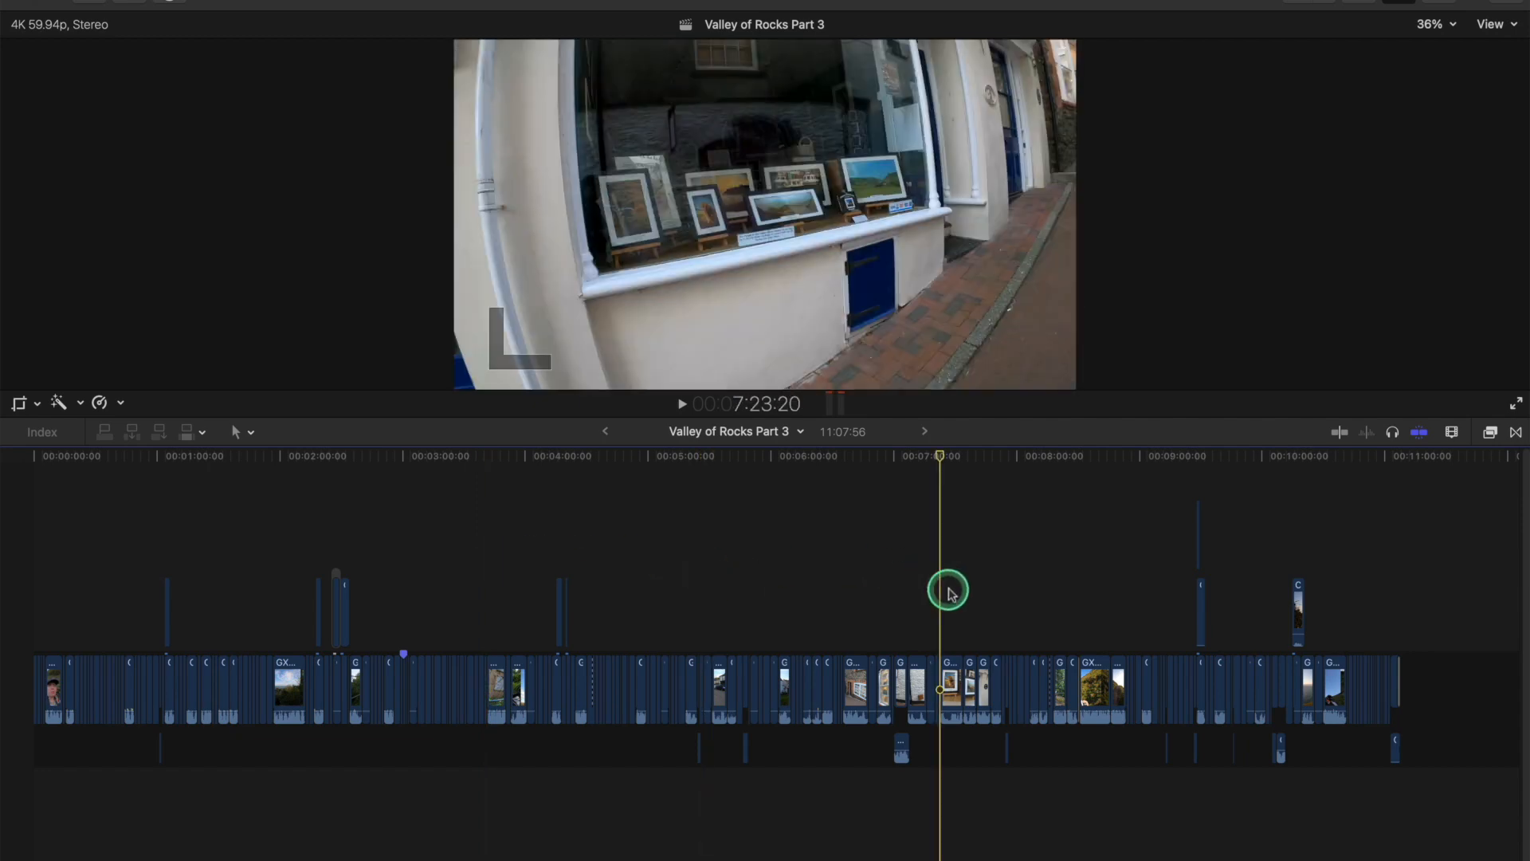
{"action": "left_click", "coordinate": [1285, 593]}
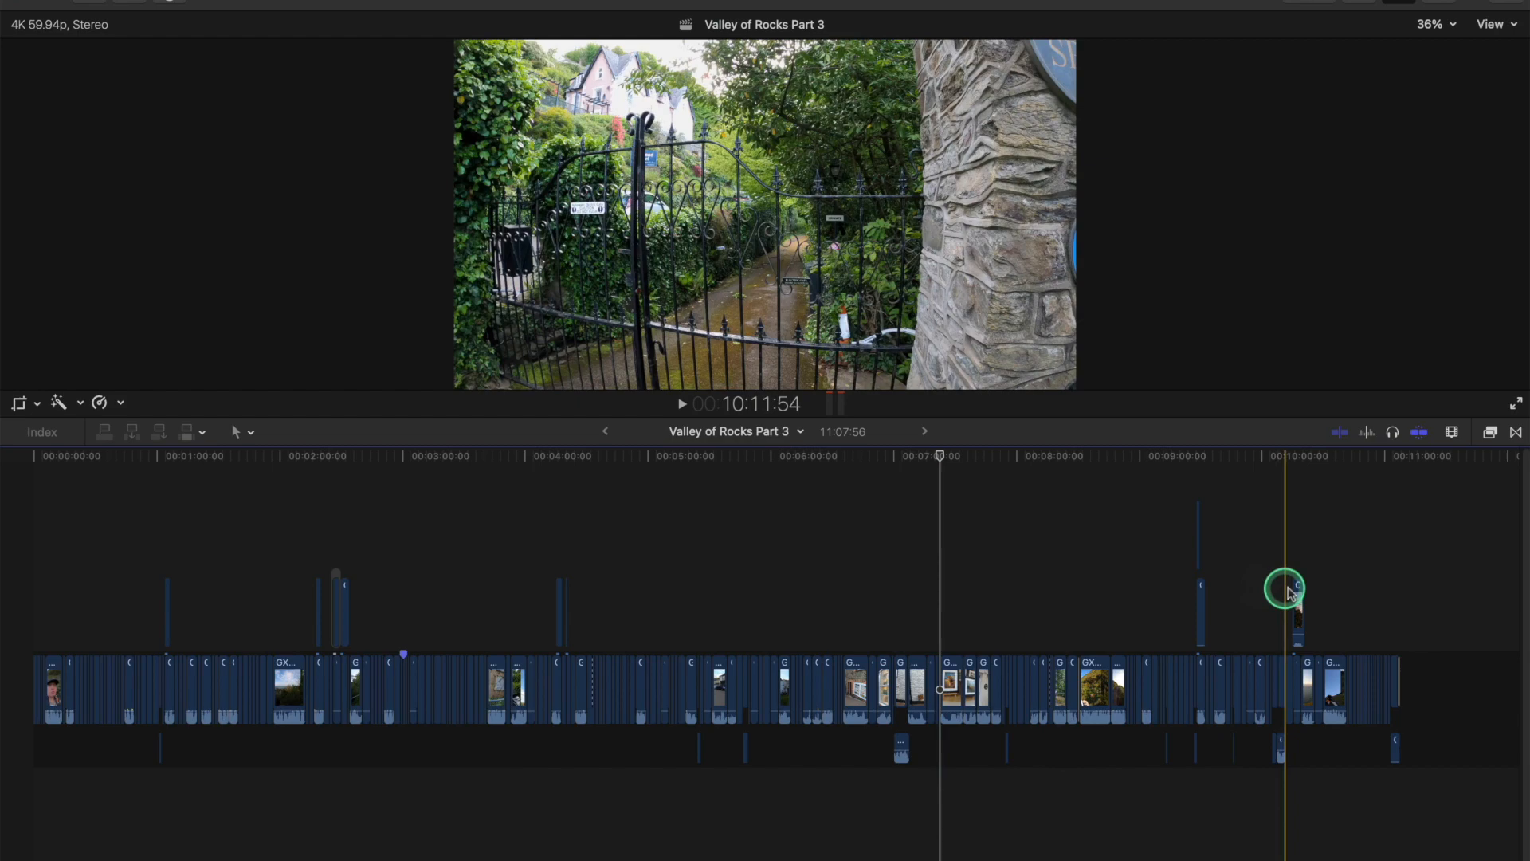
{"action": "left_click", "coordinate": [724, 595]}
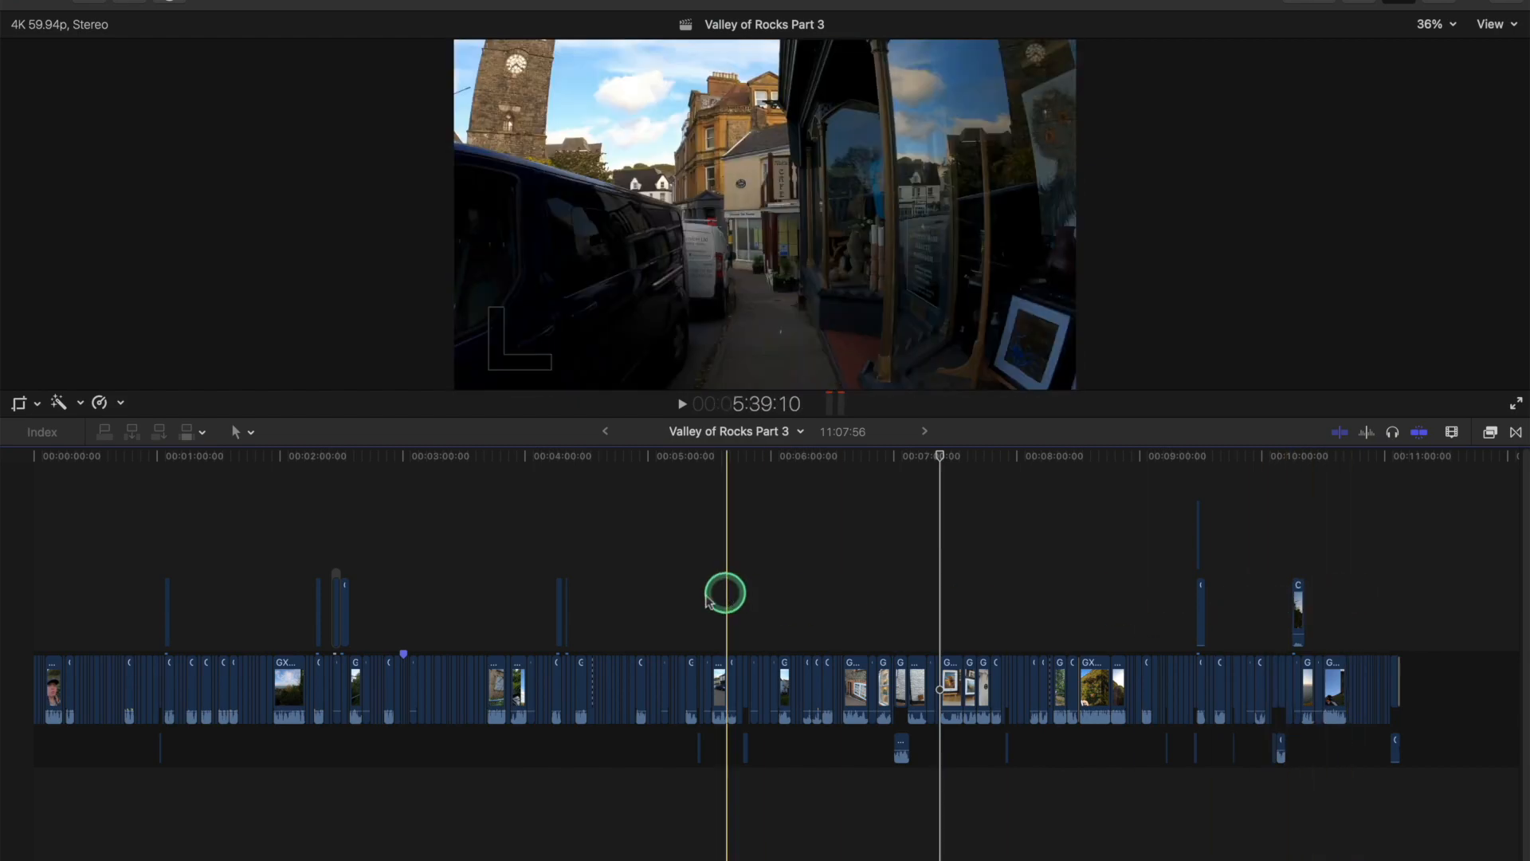
{"action": "key", "text": "s"}
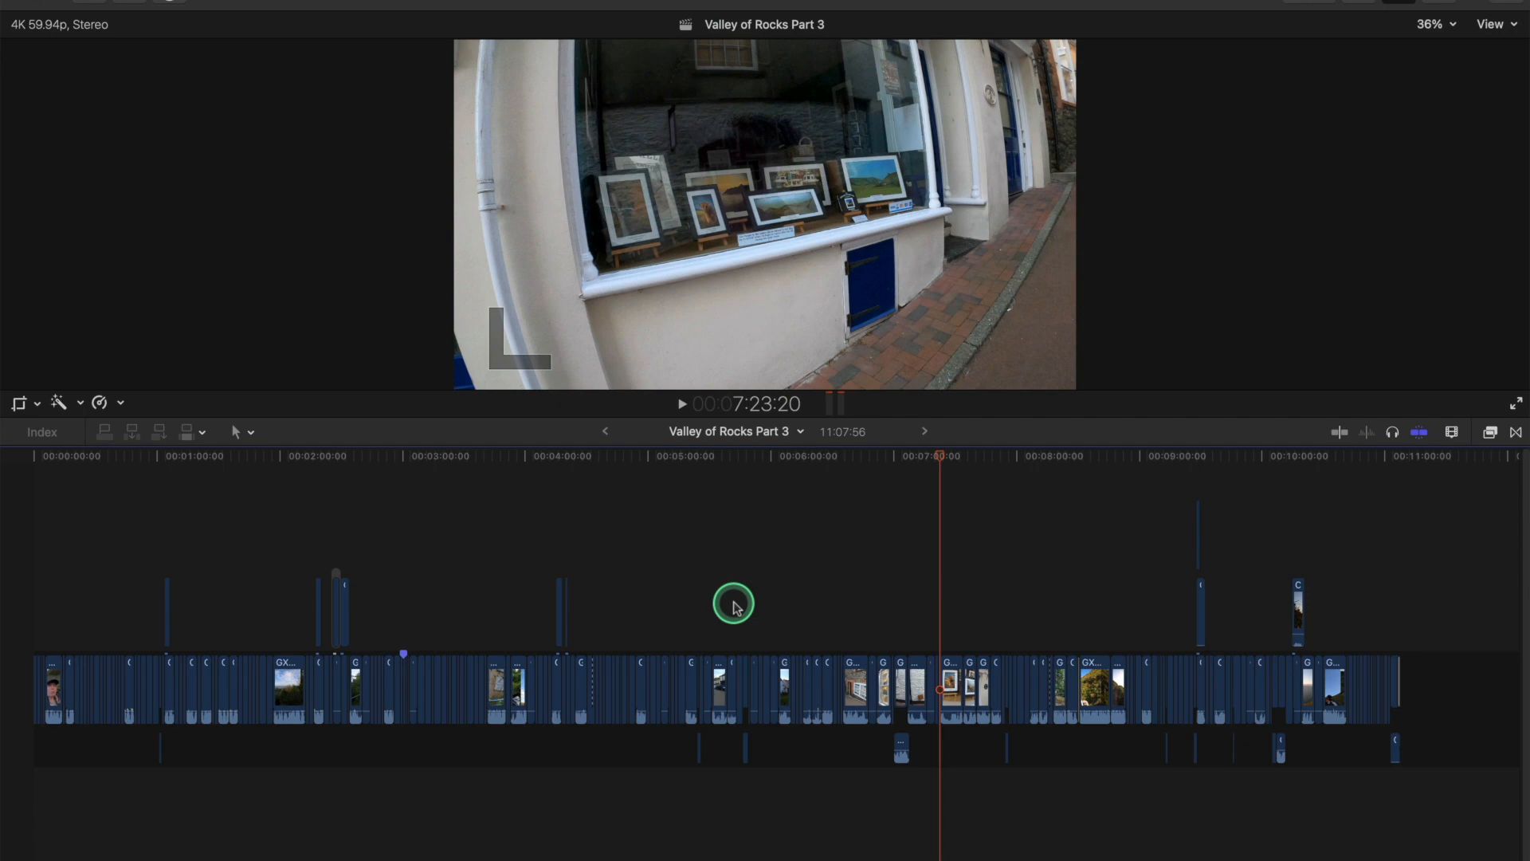
{"action": "mouse_move", "coordinate": [787, 603]}
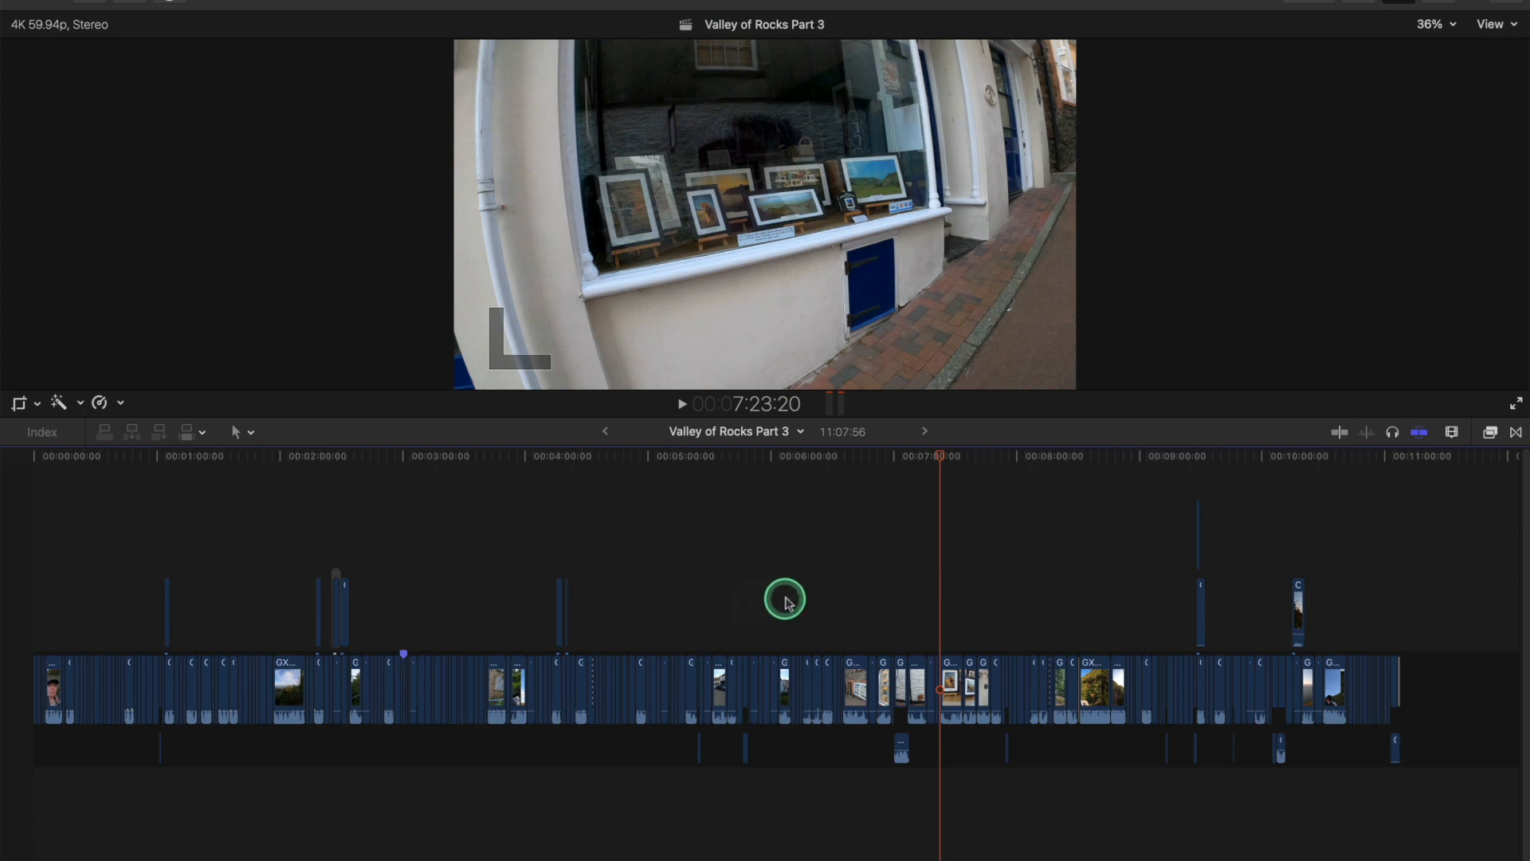